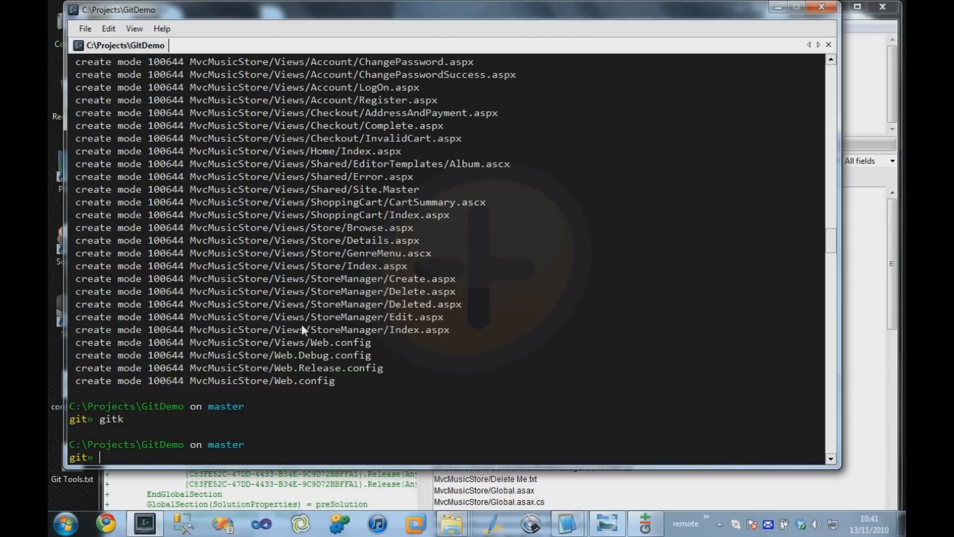
# - Run the sln command in the console to load the MvcMusicStore solution
pyautogui.write('sl')
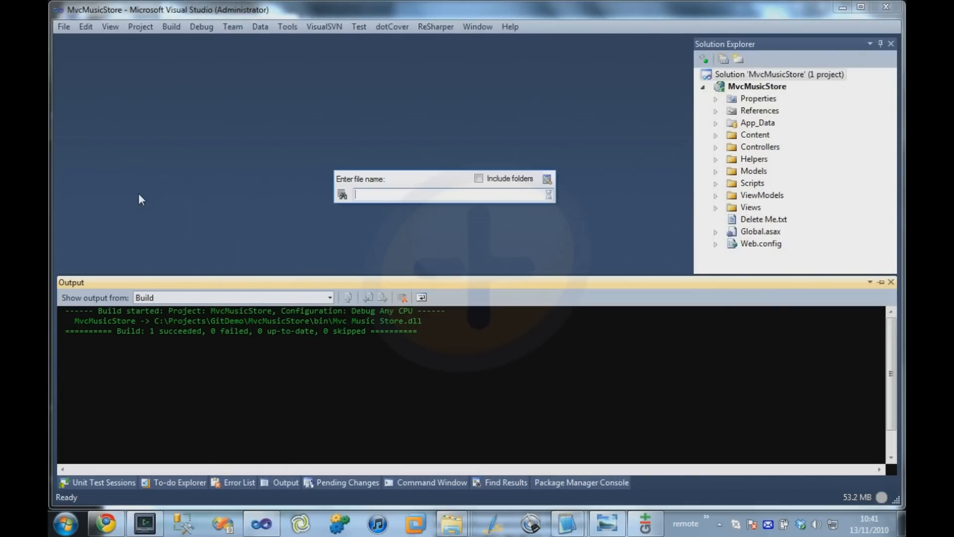
# - Find Site.Master via '*.master' and replace 'ASP.NET MVC' on line 18 with Jeremy's
pyautogui.write('*.master')
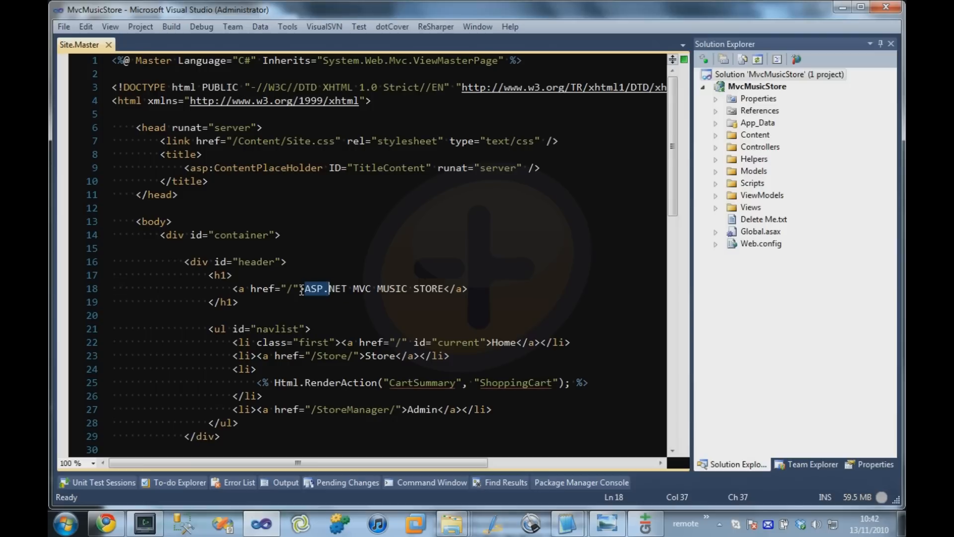
pyautogui.write("Jeremy's")
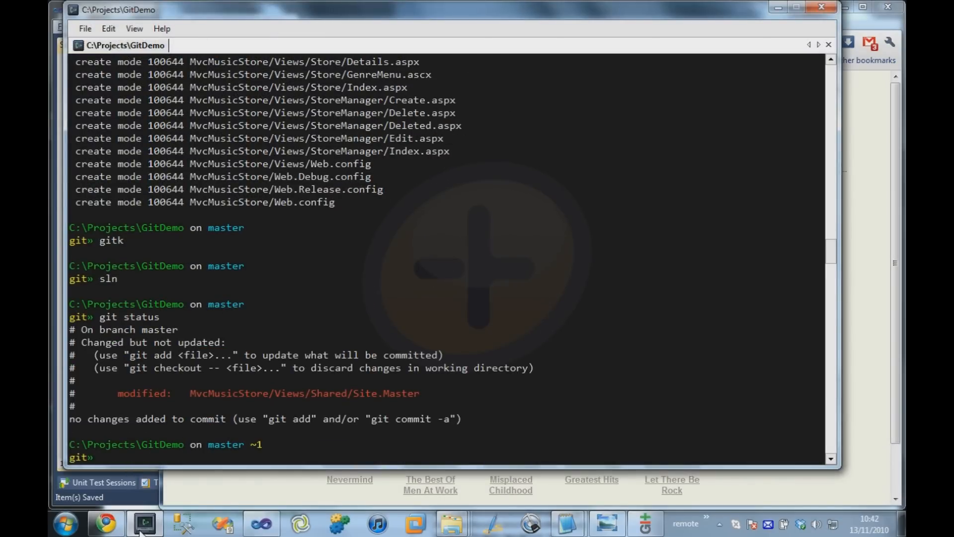
pyautogui.moveTo(466, 400)
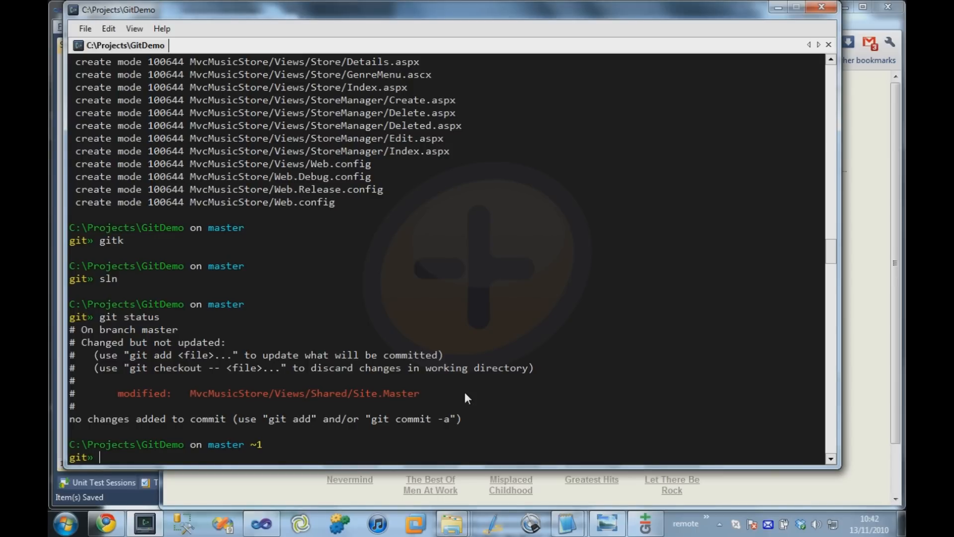
# - Stage MvcMusicStore/Views/Shared/Site.Master and start a git commit
pyautogui.write('git commit')
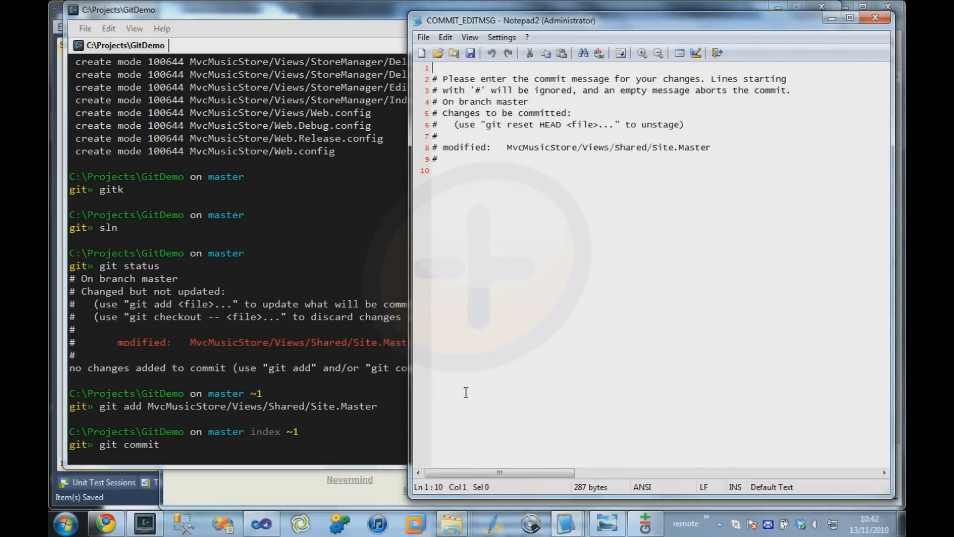
# - Write 'Renamed music store to Jeremy's music store' in COMMIT_EDITMSG and close to commit
pyautogui.write('Renamed music s')
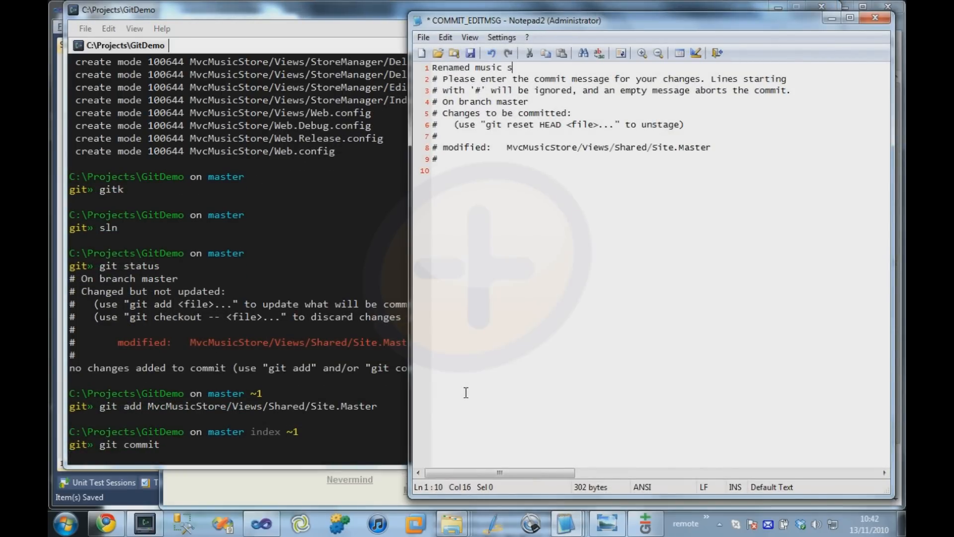
pyautogui.write("tore to Jeremy's musci")
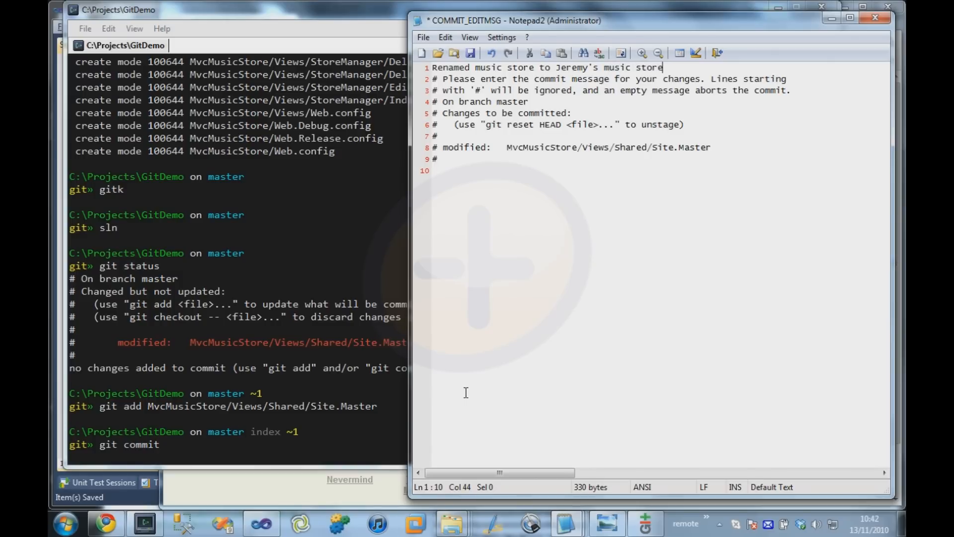
pyautogui.click(875, 17)
pyautogui.write('gitk')
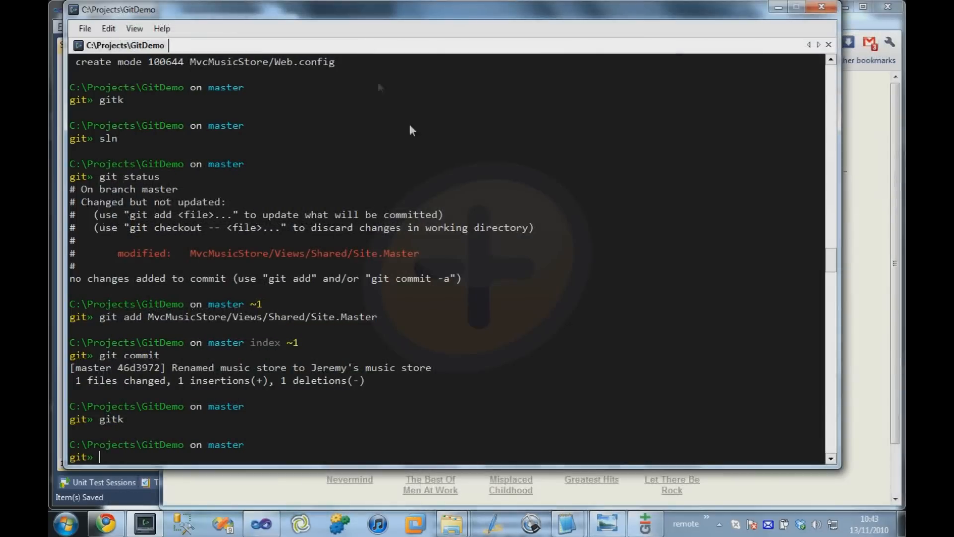
# - Delete the unused Delete Me.txt file from Solution Explorer
pyautogui.click(262, 522)
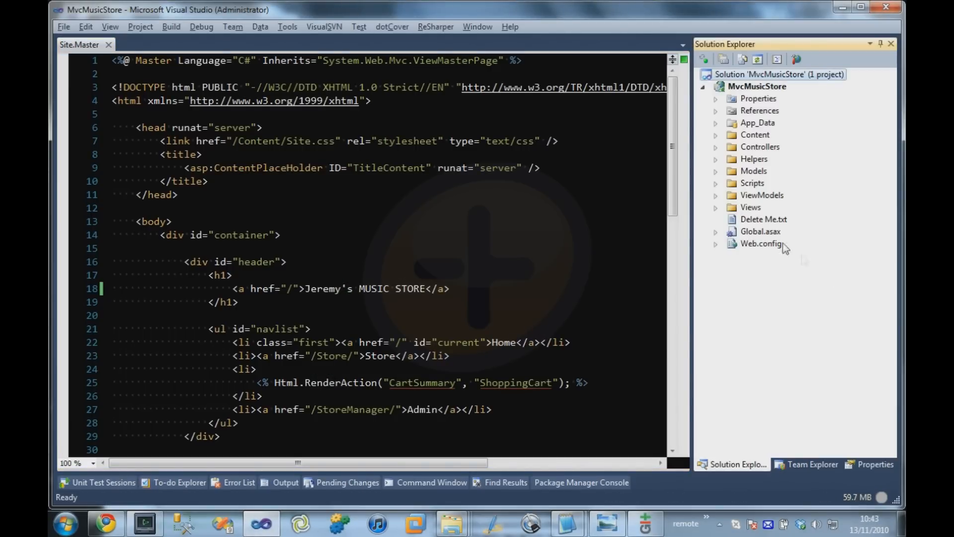
pyautogui.click(764, 219)
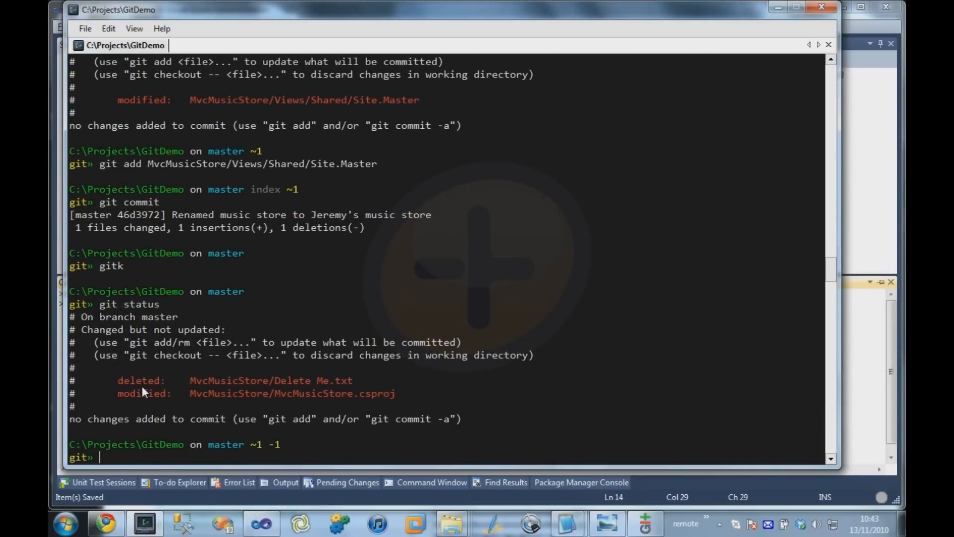
pyautogui.moveTo(365, 387)
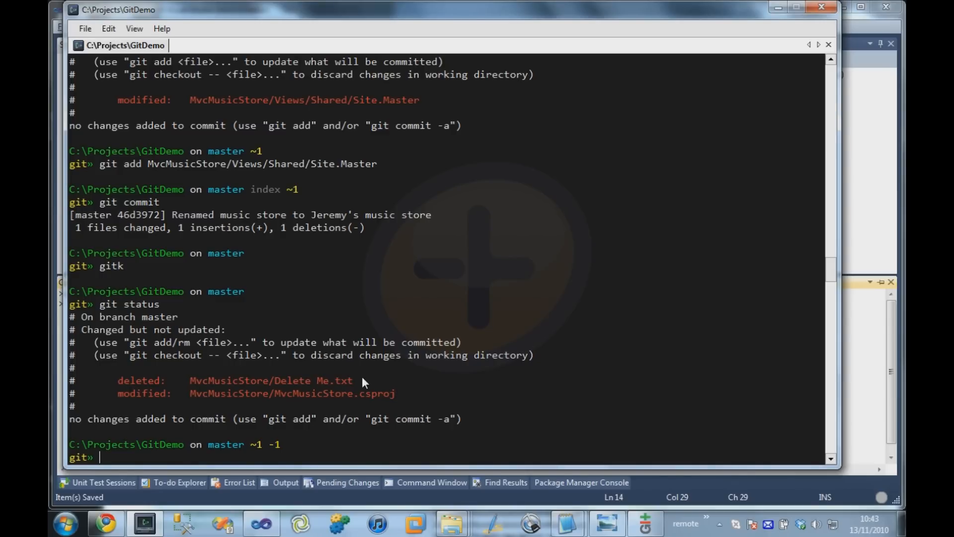
# - Stage all changes with git add -A and enter git commit at the prompt
pyautogui.write('git a')
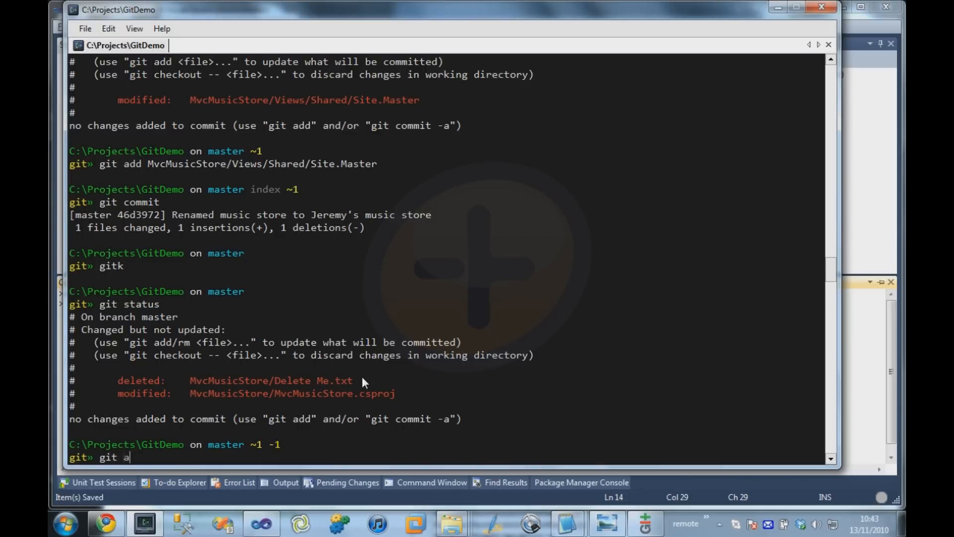
pyautogui.write('dd -A')
pyautogui.write('git status')
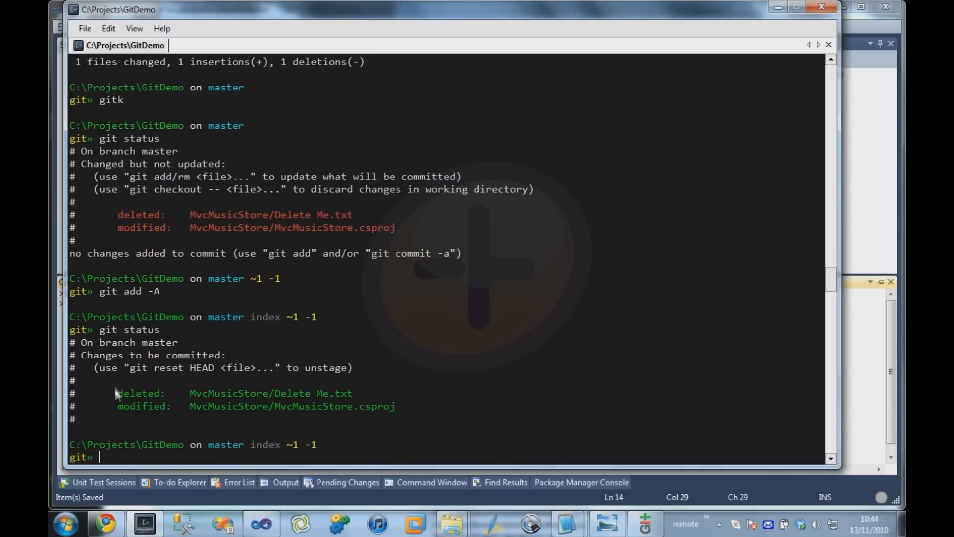
pyautogui.moveTo(160, 425)
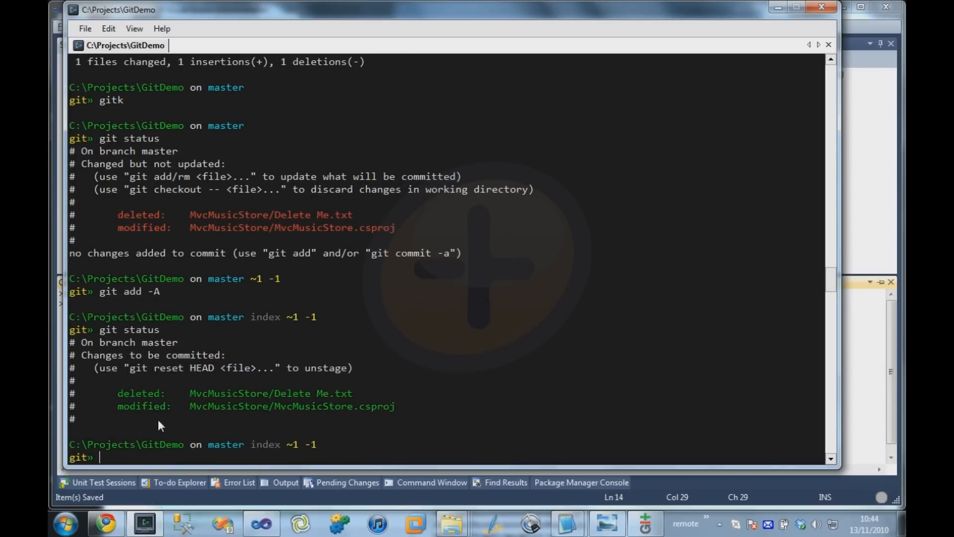
pyautogui.write('git commit')
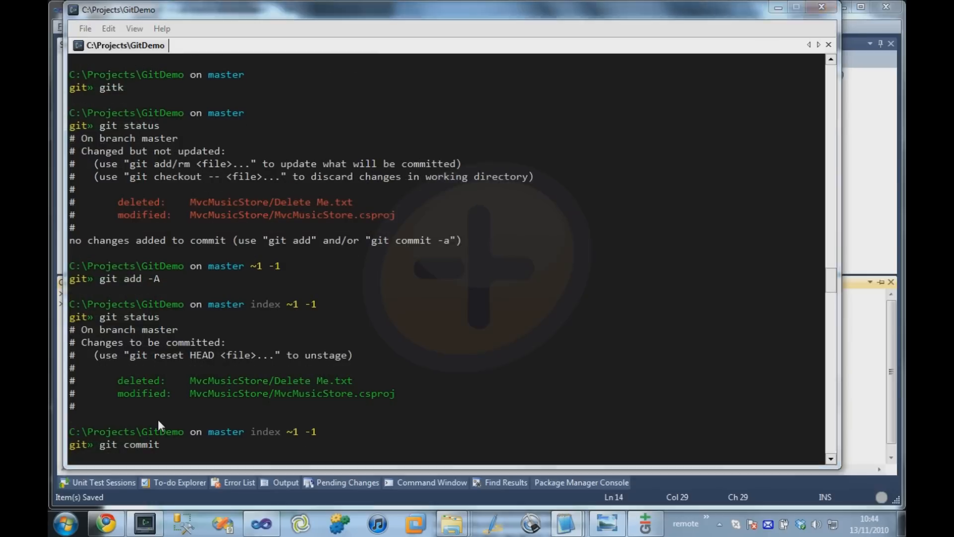
# - Run the commit and write 'Removed unused file' on line 1 of COMMIT_EDITMSG
pyautogui.press('enter')
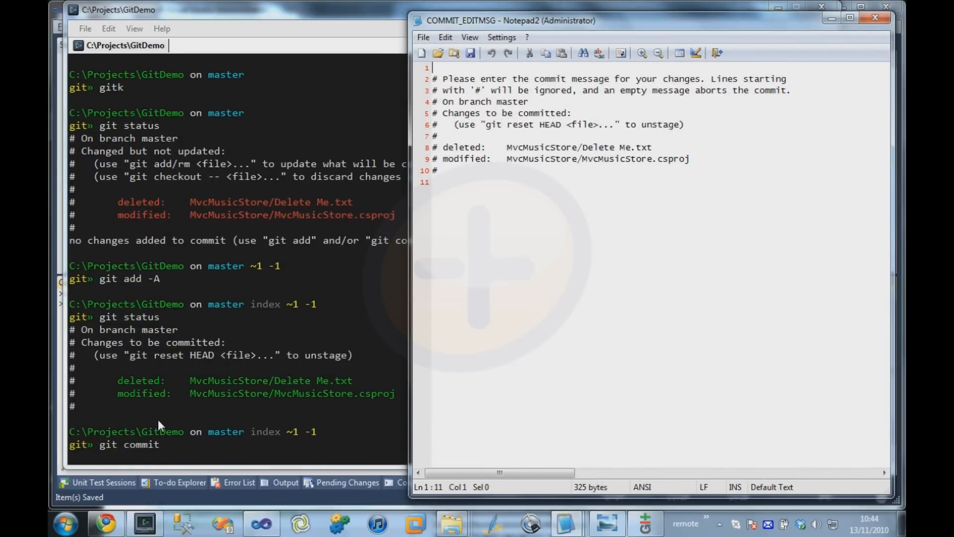
pyautogui.write('Removed un')
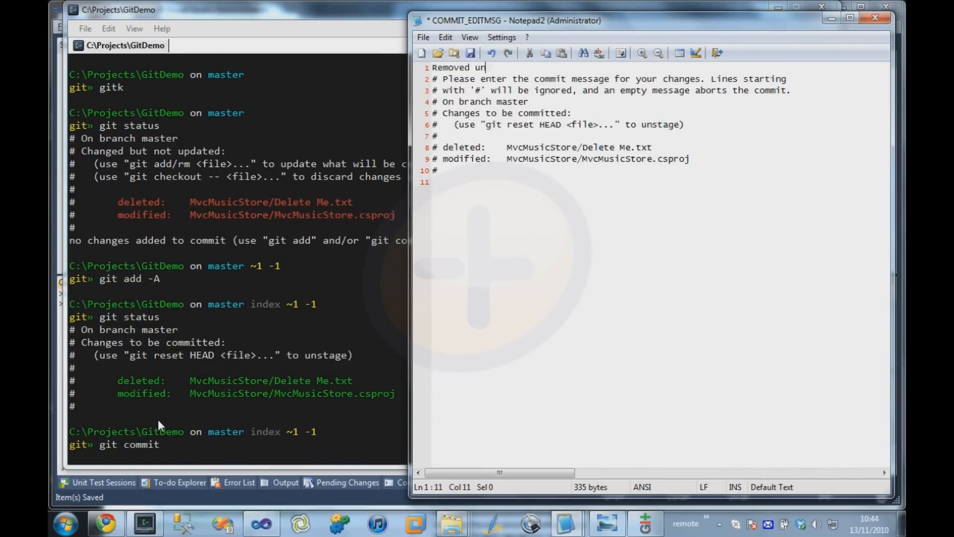
pyautogui.write('used file')
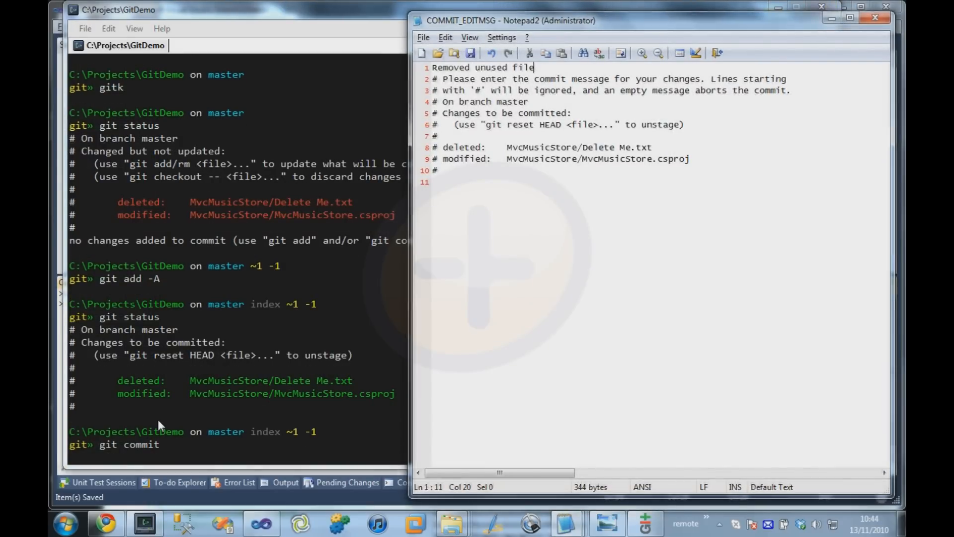